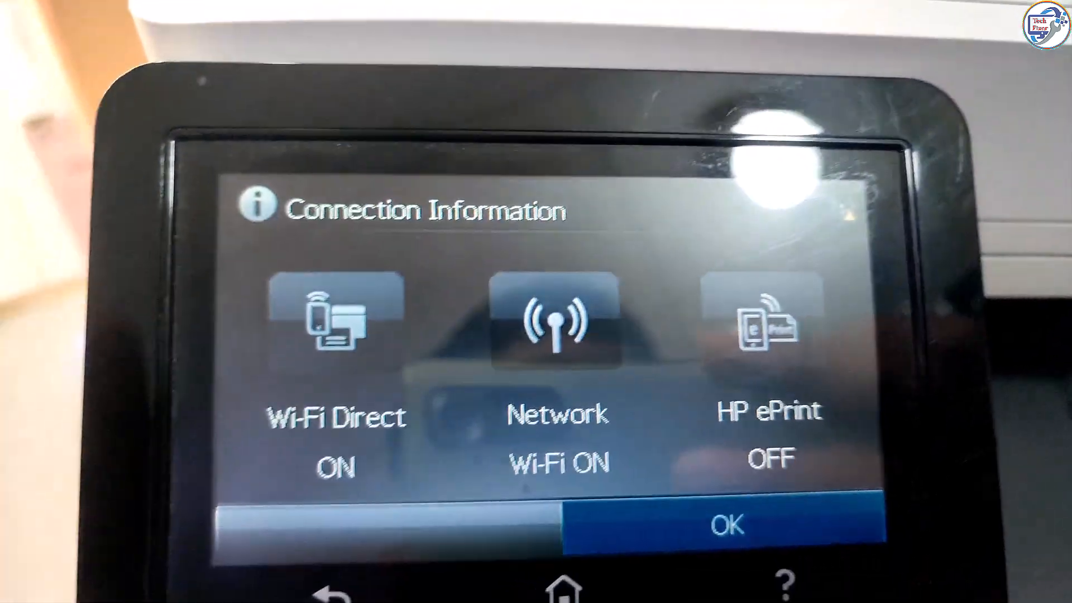
# View the printer's Wi-Fi Direct name and password, then switch Wi-Fi Direct on
pyautogui.click(554, 322)
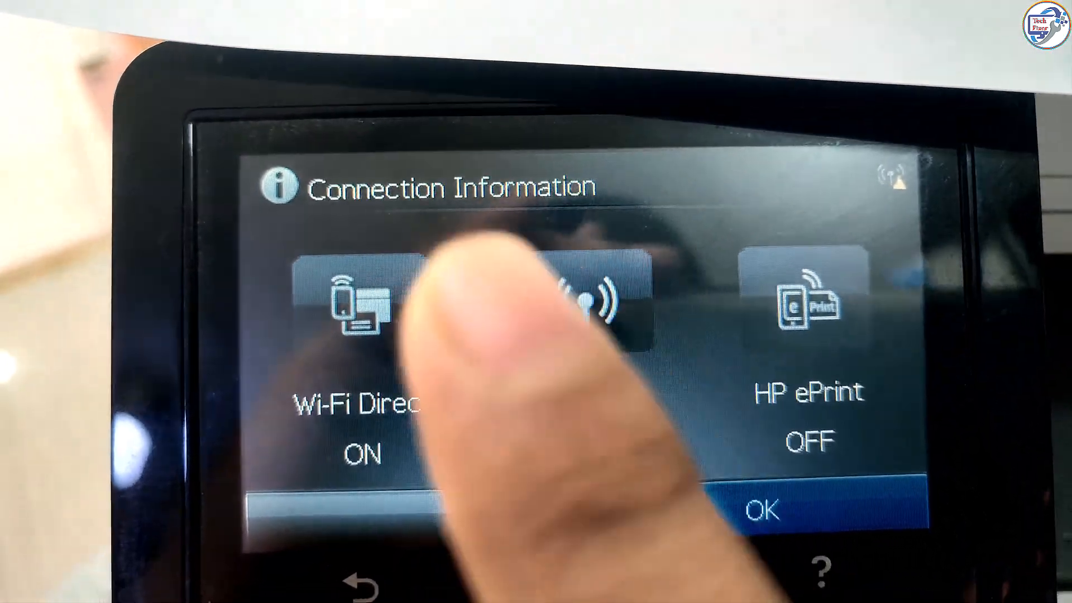
pyautogui.click(369, 301)
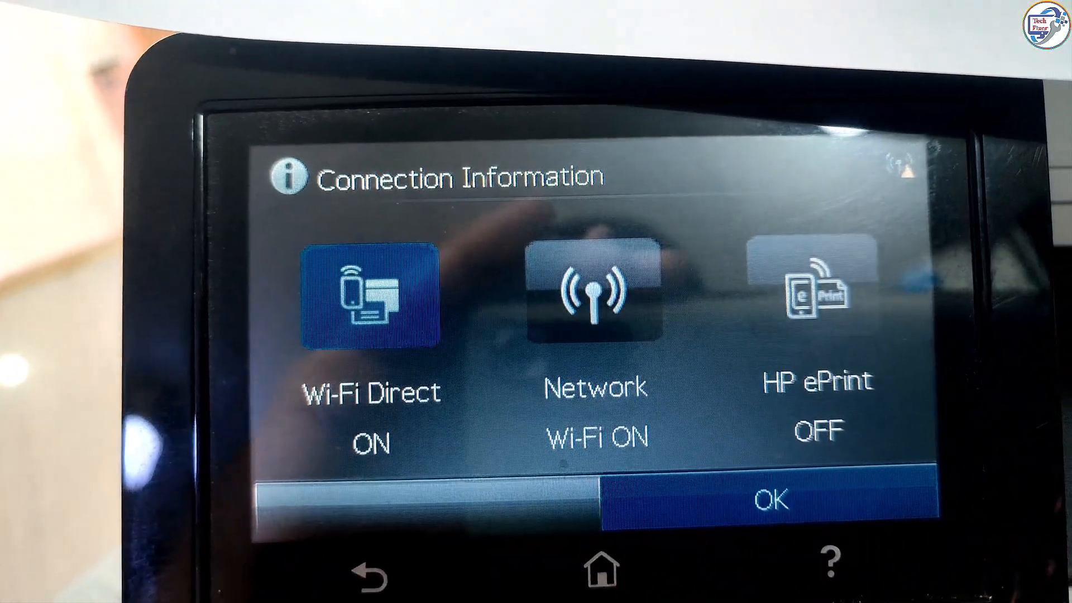
pyautogui.click(372, 296)
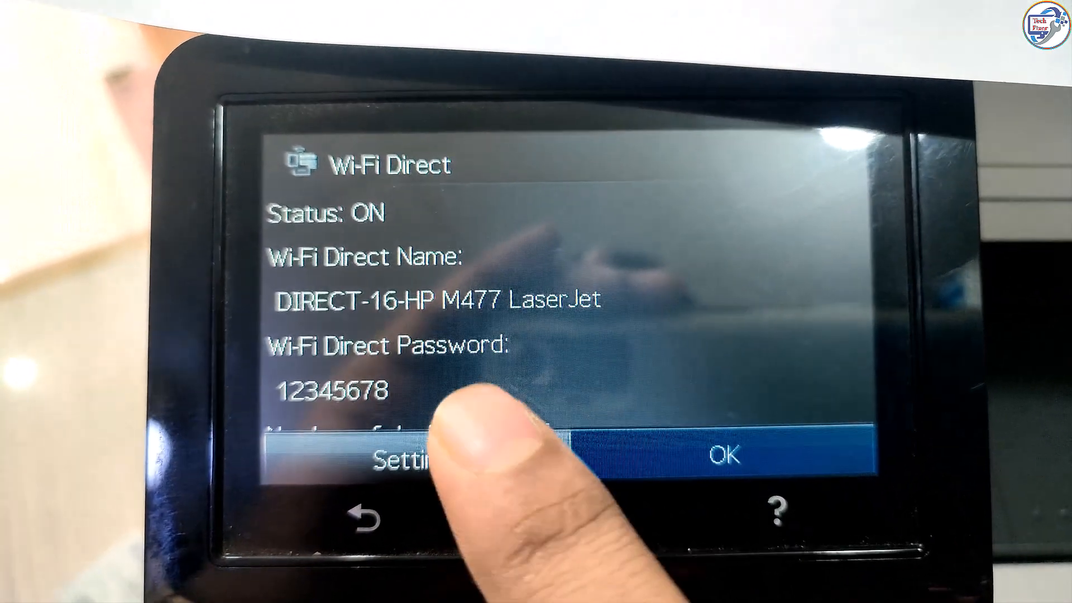
pyautogui.click(390, 455)
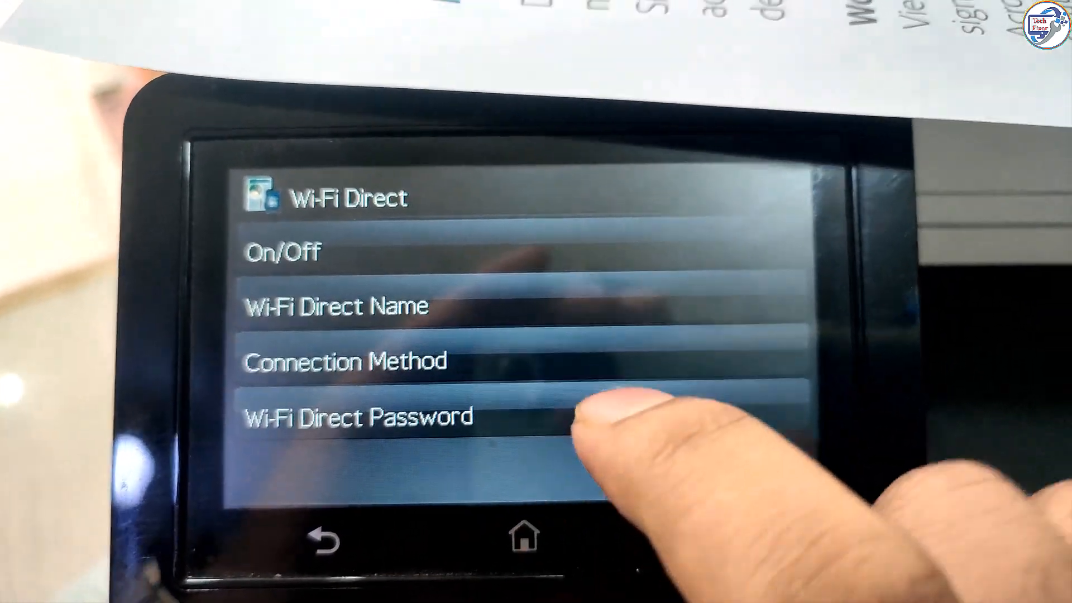
pyautogui.click(287, 281)
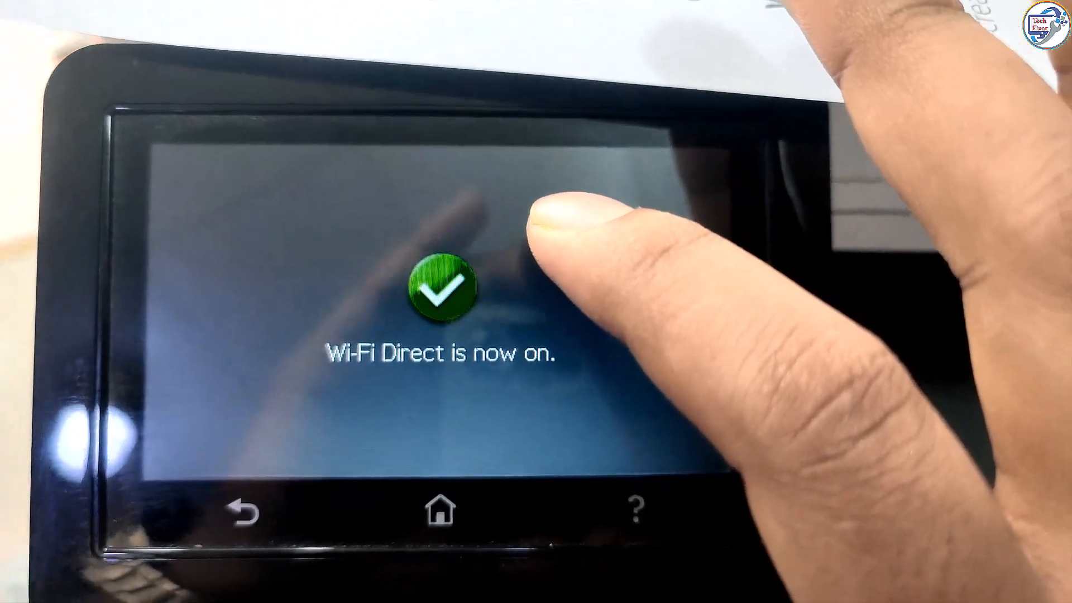
pyautogui.click(442, 287)
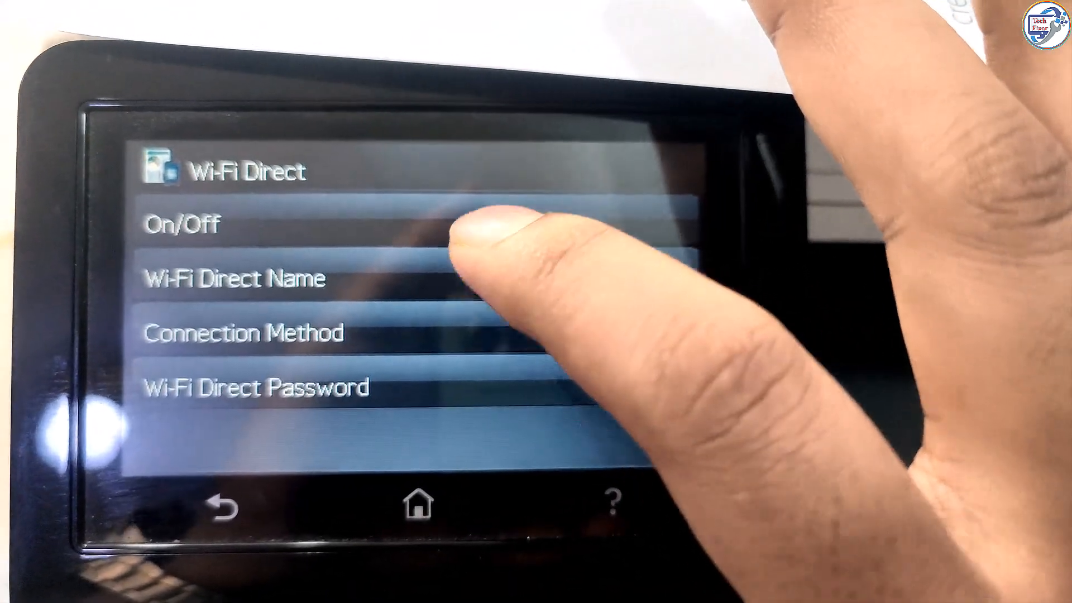
pyautogui.click(231, 277)
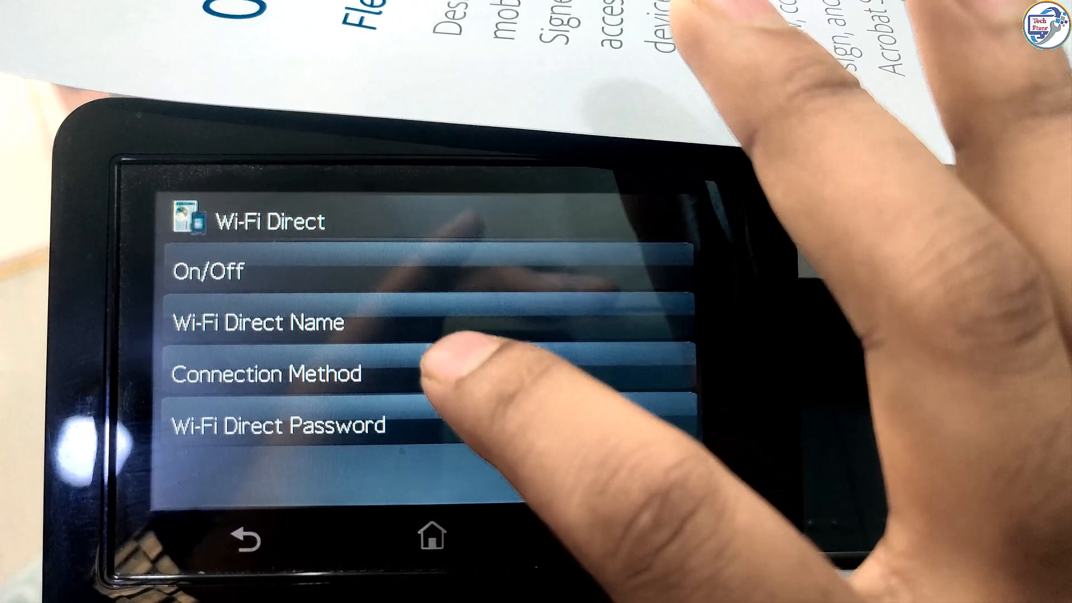
pyautogui.click(267, 374)
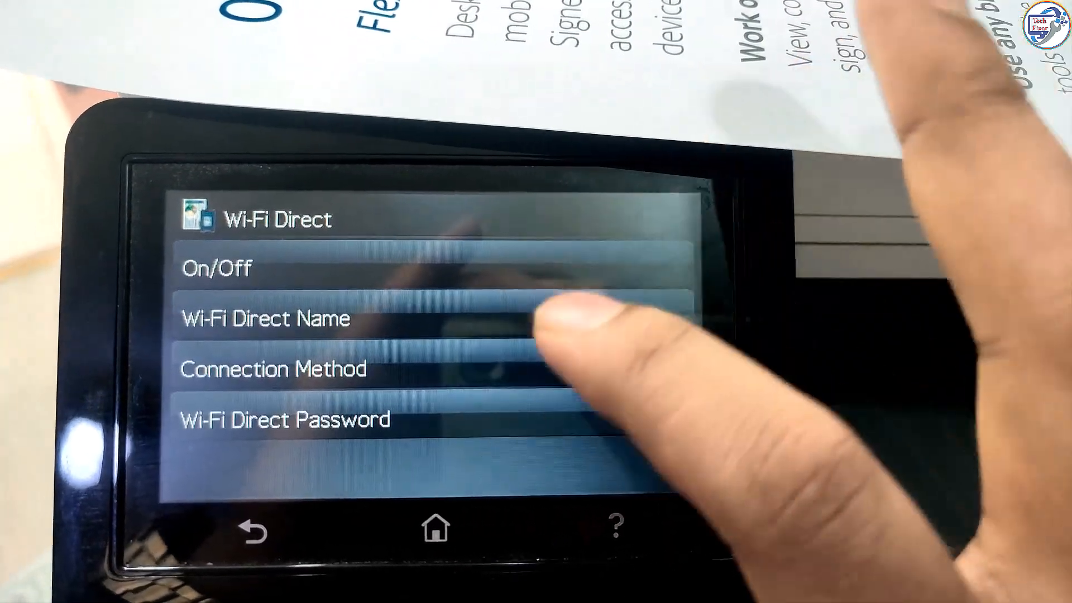
pyautogui.click(284, 418)
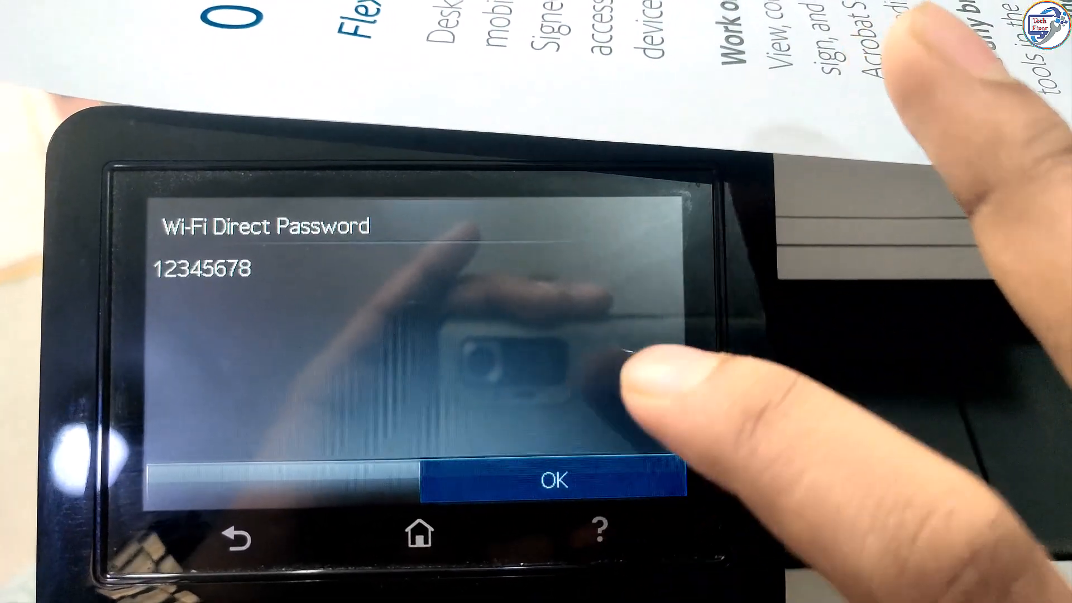
# Close the Wi-Fi Direct password screen
pyautogui.click(555, 479)
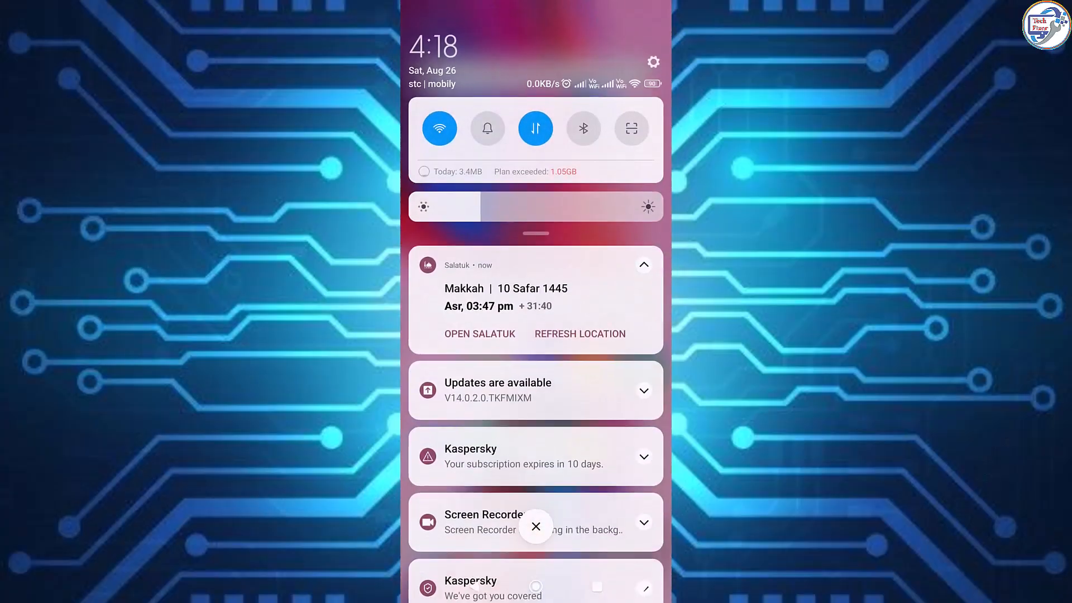
# Join the phone to the DIRECT LaserJet Wi-Fi network and start Adobe Acrobat
pyautogui.click(439, 128)
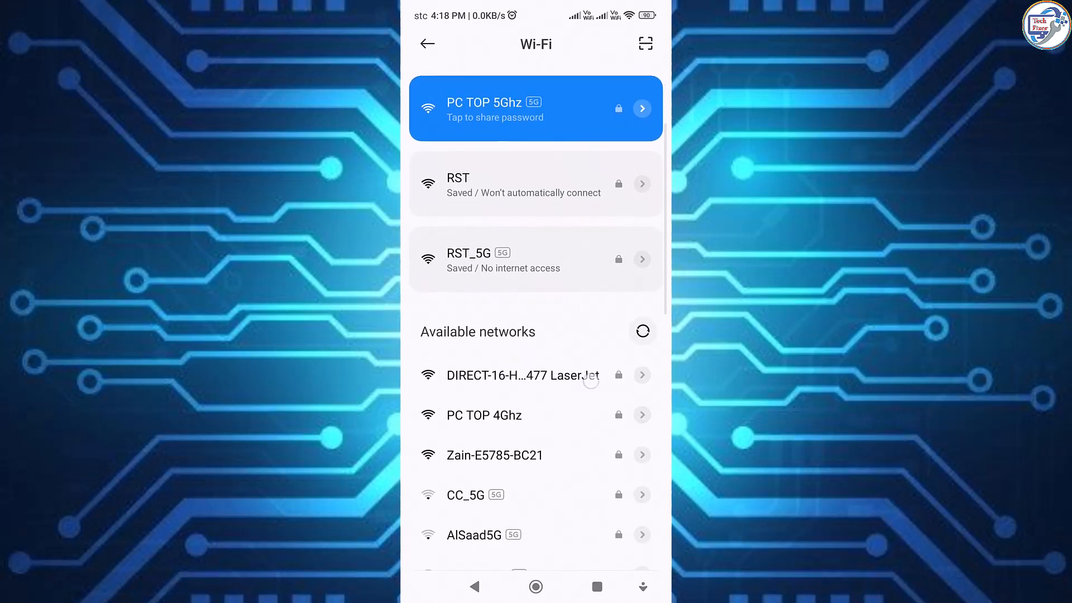
pyautogui.click(509, 376)
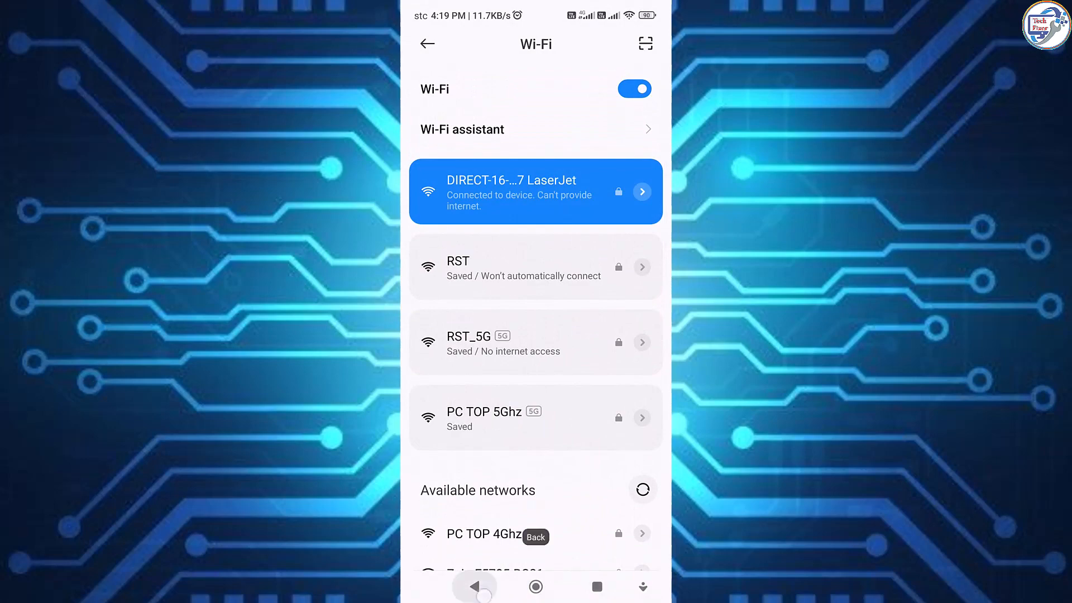
pyautogui.click(474, 587)
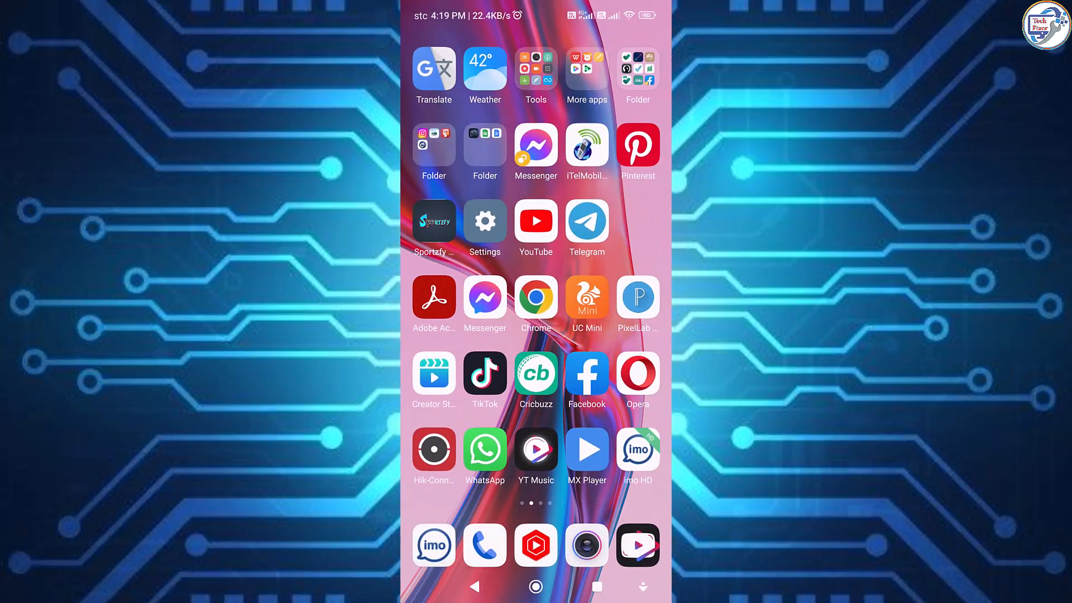
pyautogui.click(434, 298)
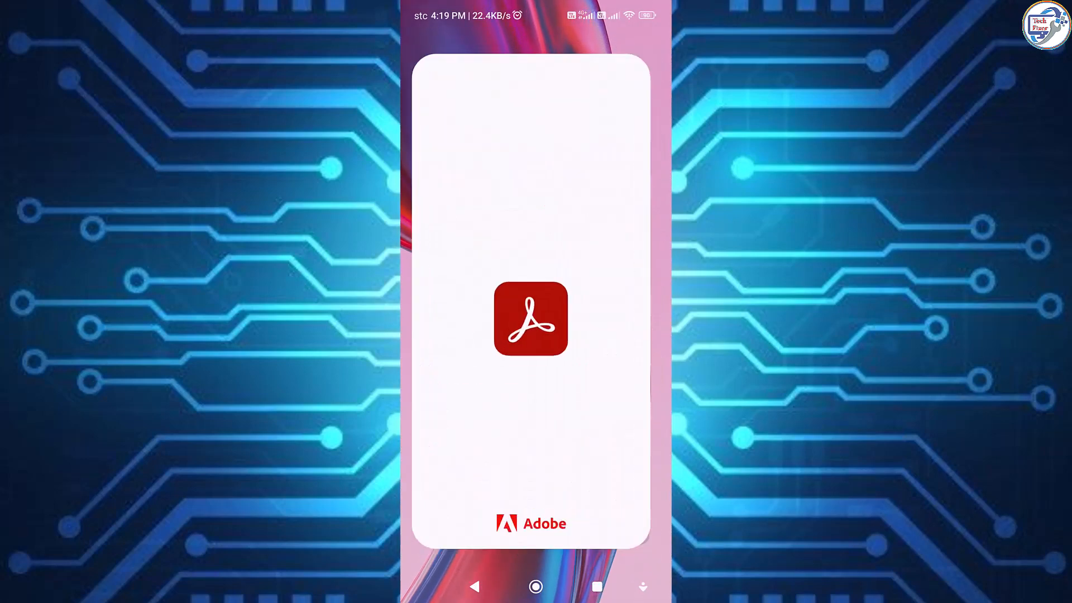